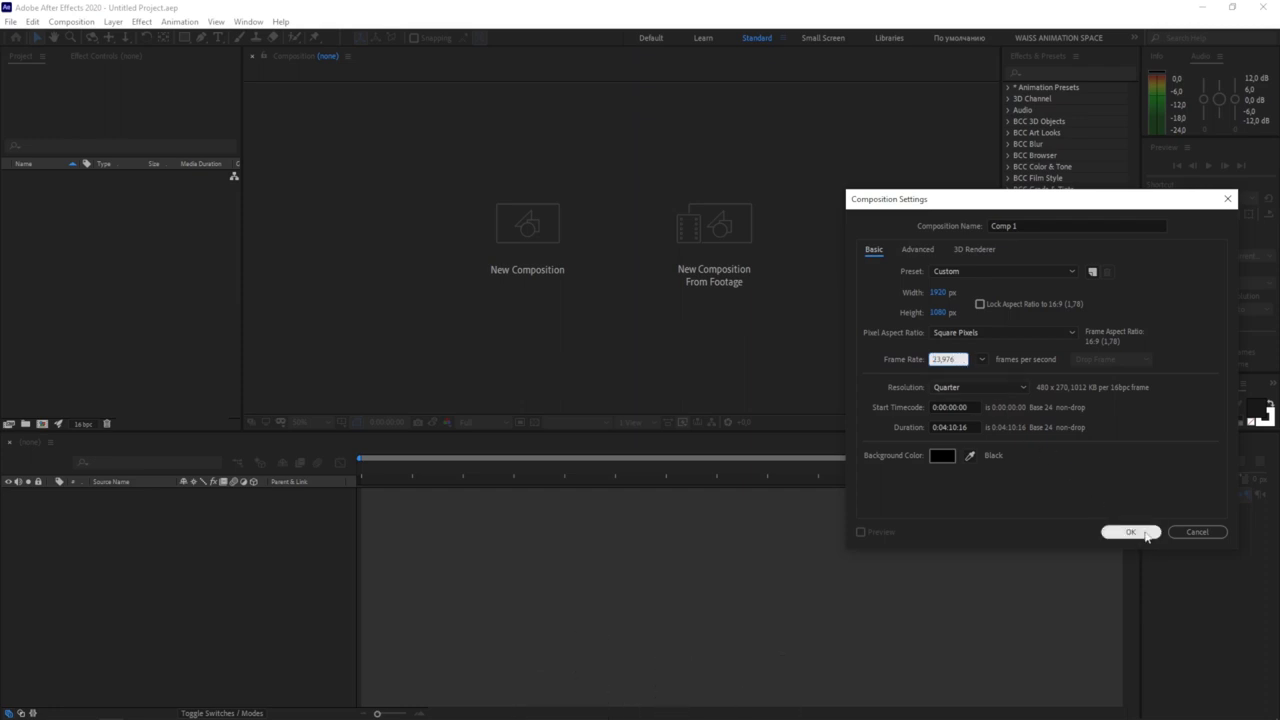
Confirm the new composition's settings with OK so it holds the anime clips
{"action": "left_click", "coordinate": [1132, 532]}
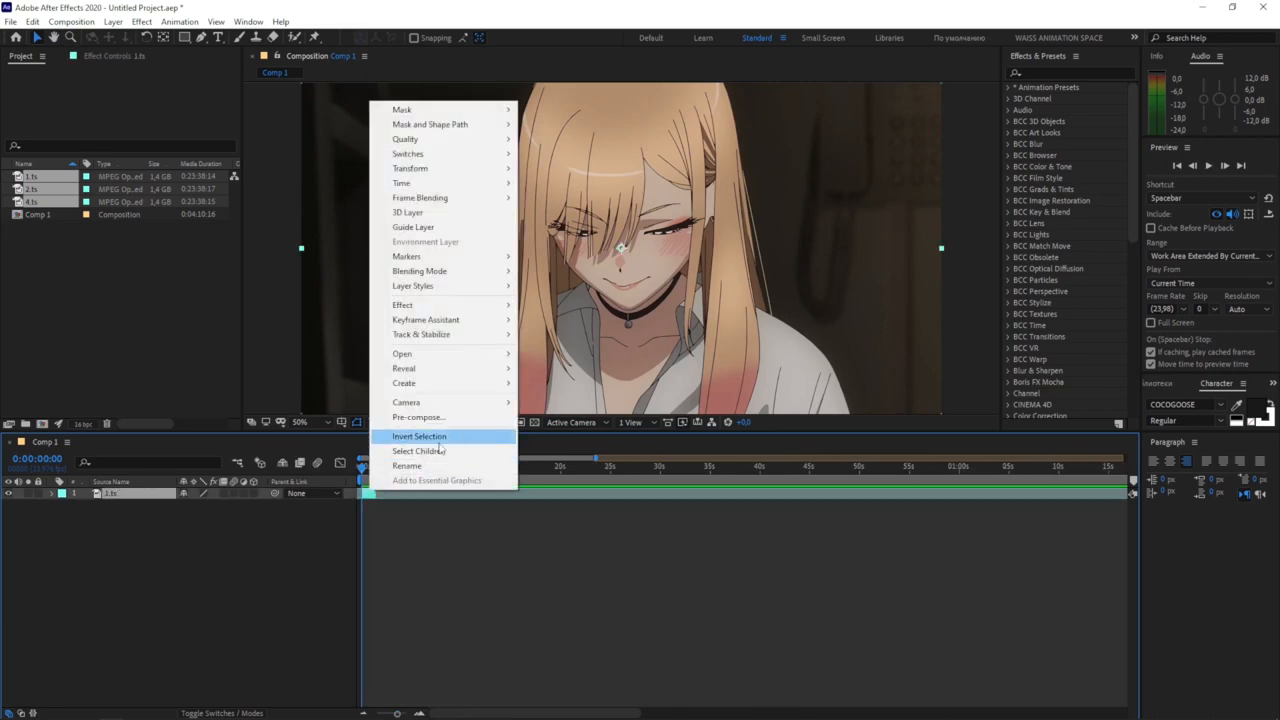
Pre-compose the clip layers and search 'twix' to apply Twixtor to the precomp
{"action": "left_click", "coordinate": [418, 418]}
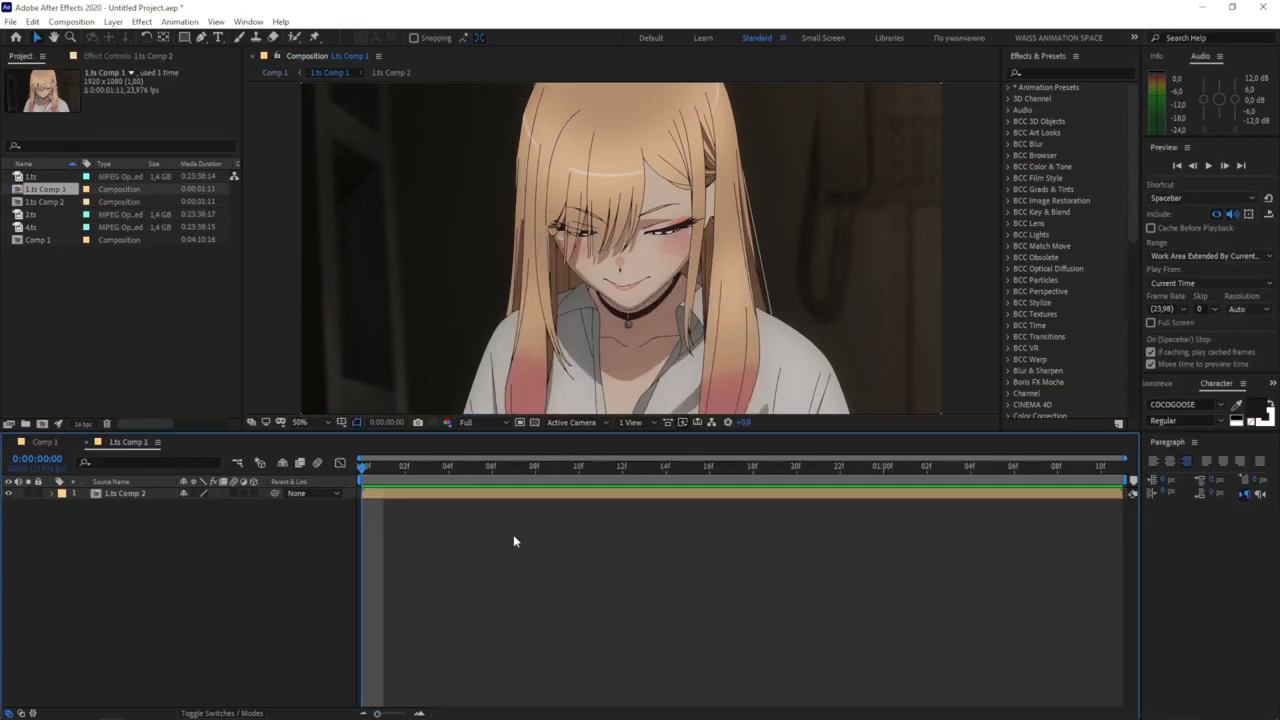
{"action": "type", "text": "twix"}
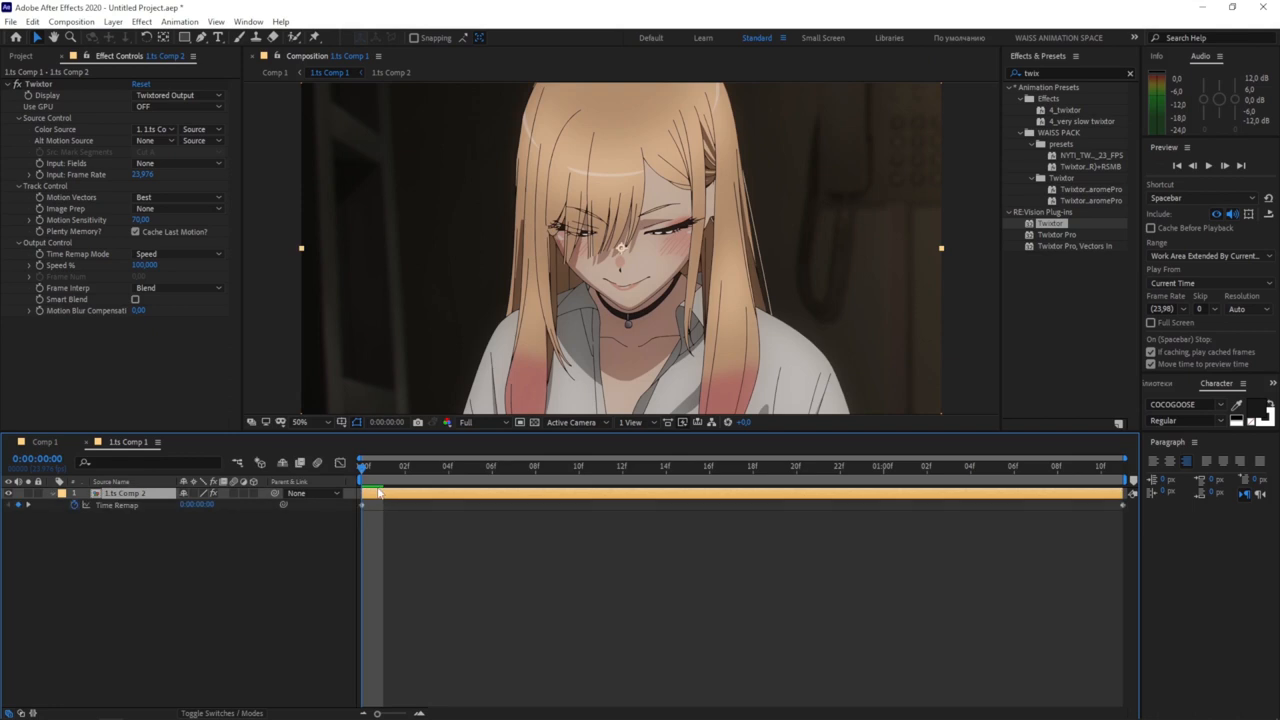
Trim the precomp to its work area and enable time remapping on its layer in Comp 1
{"action": "key", "text": "ctrl+alt+t"}
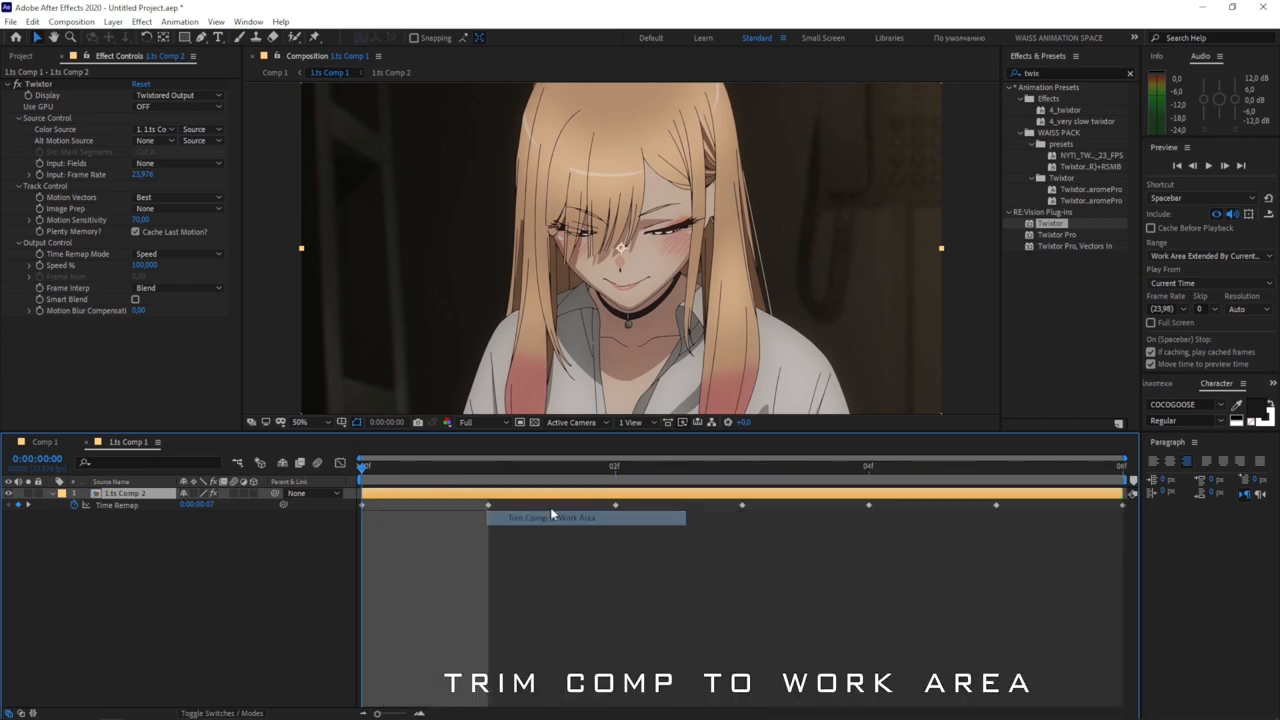
{"action": "right_click", "coordinate": [488, 504]}
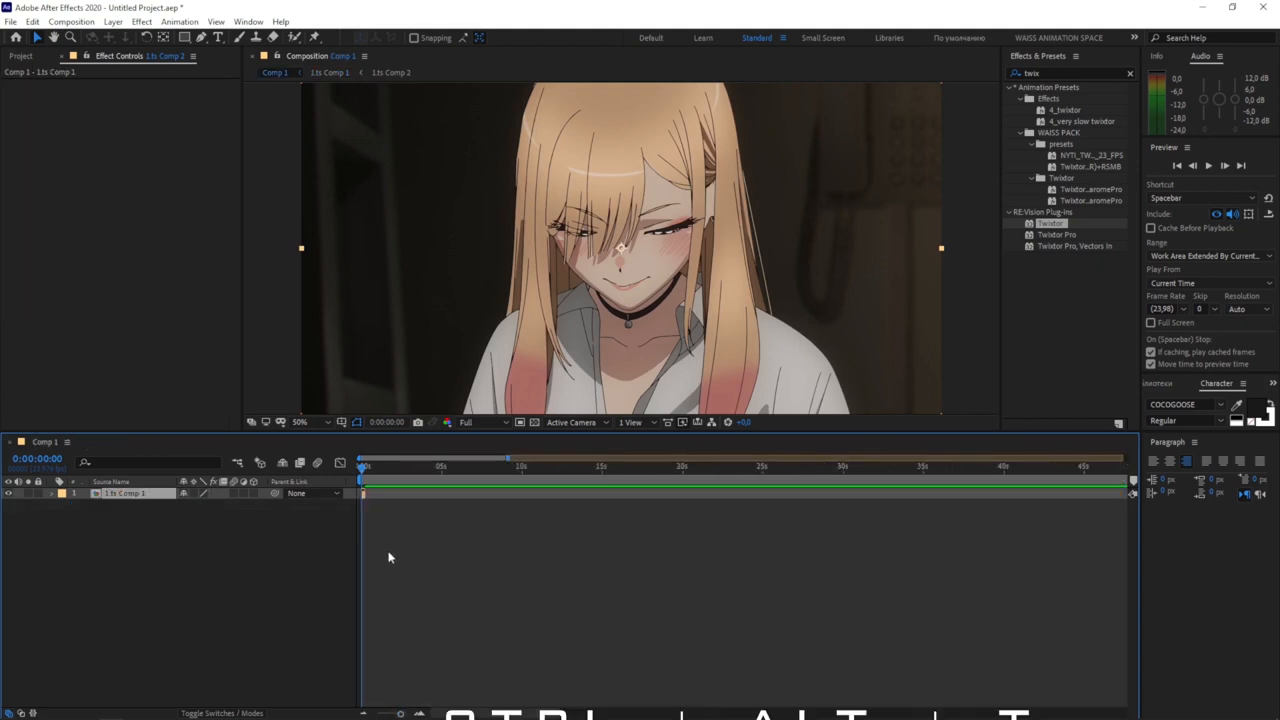
{"action": "key", "text": "ctrl+alt+t"}
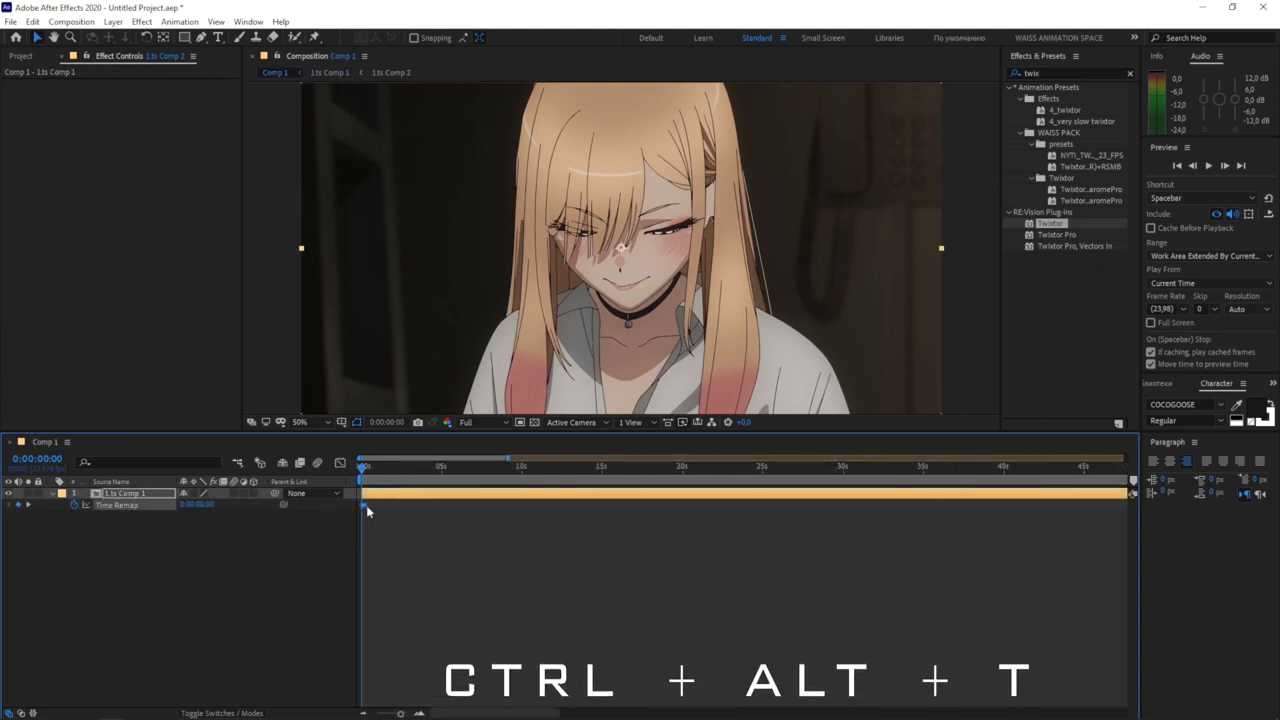